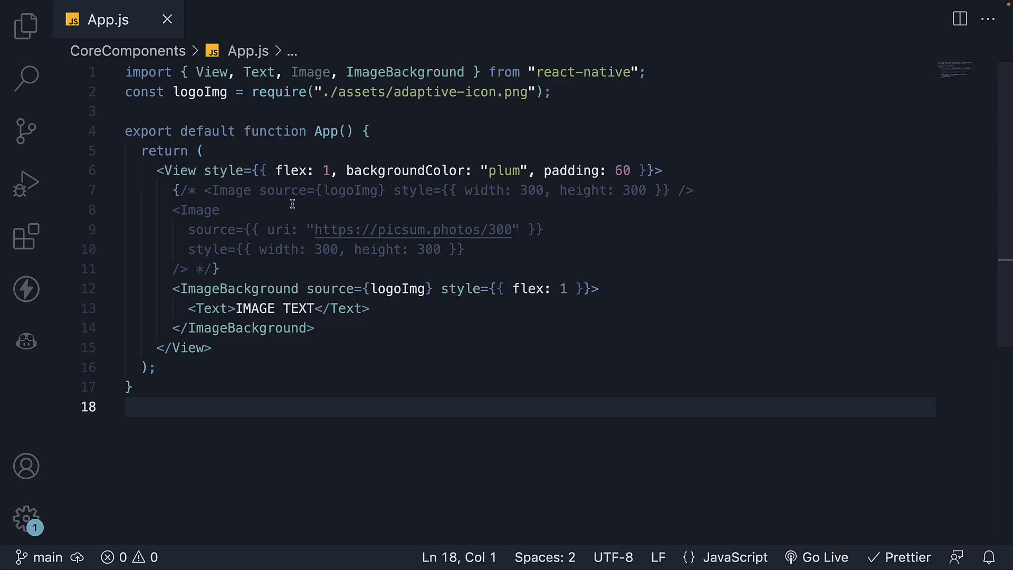
# Restore the logo Image, remove the ImageBackground block, and add lorem ipsum Text below.
pyautogui.doubleClick(258, 72)
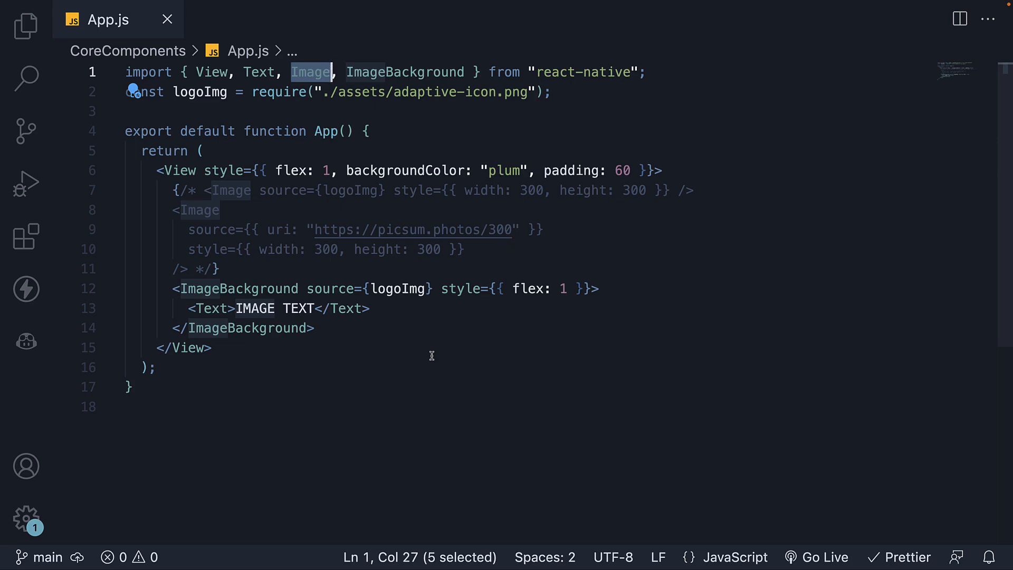
pyautogui.doubleClick(176, 170)
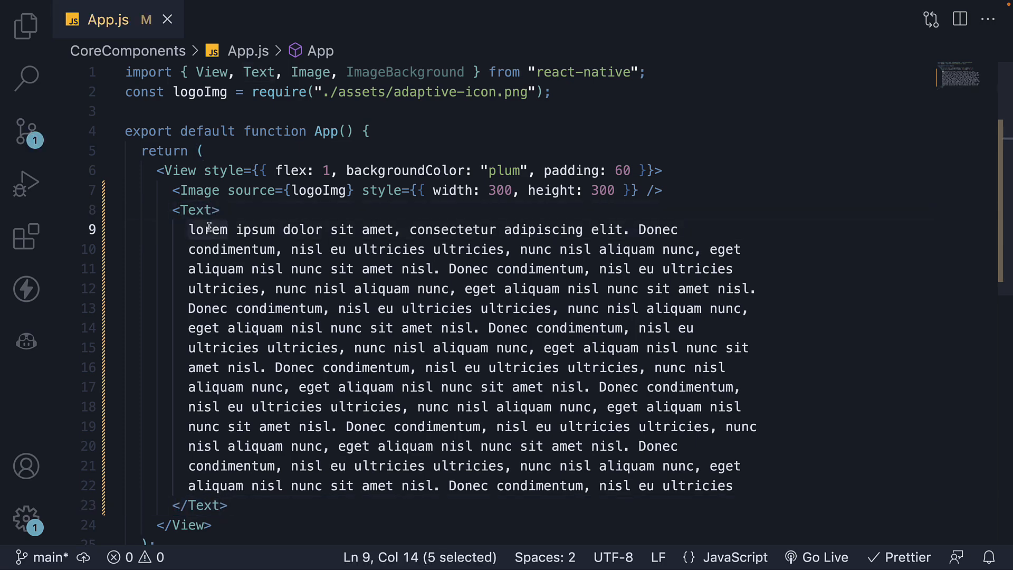
pyautogui.scroll(-3)
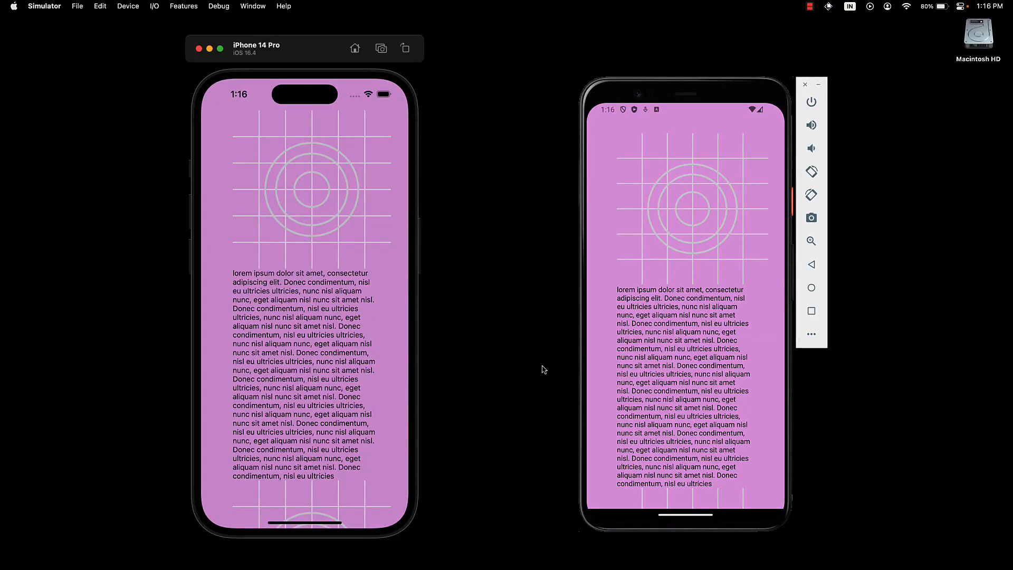
pyautogui.moveTo(310, 218)
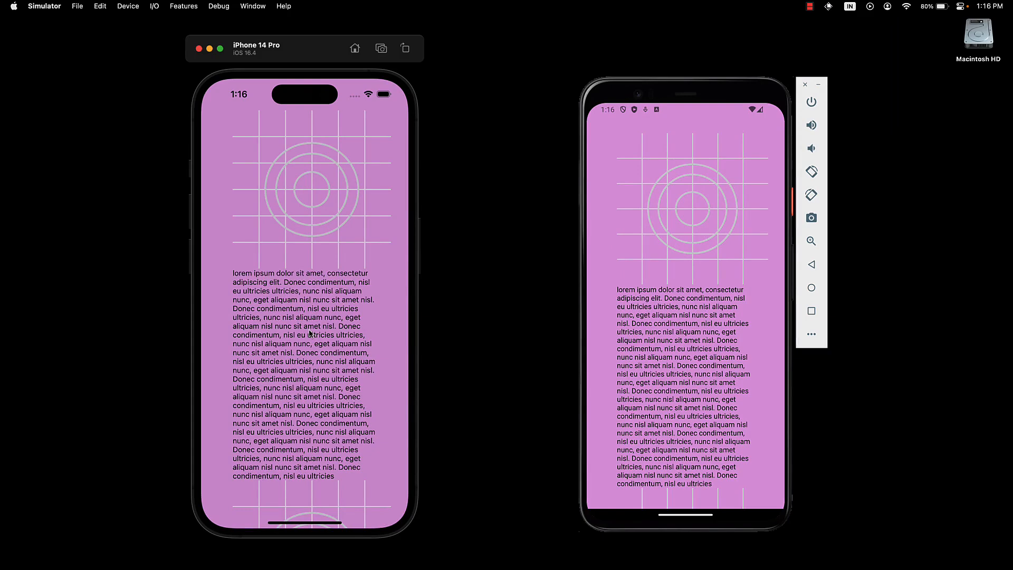
pyautogui.moveTo(331, 297)
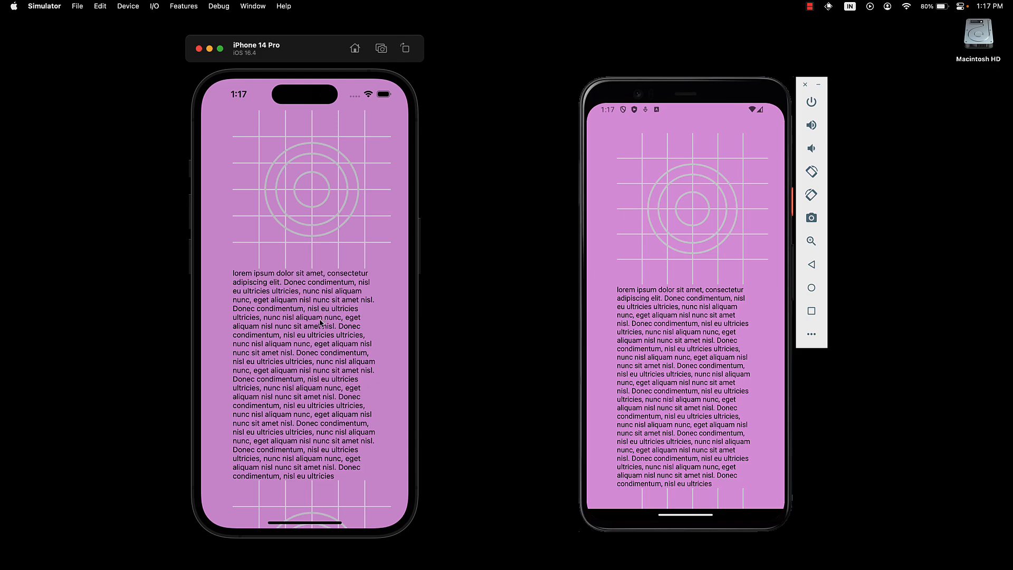
pyautogui.moveTo(336, 238)
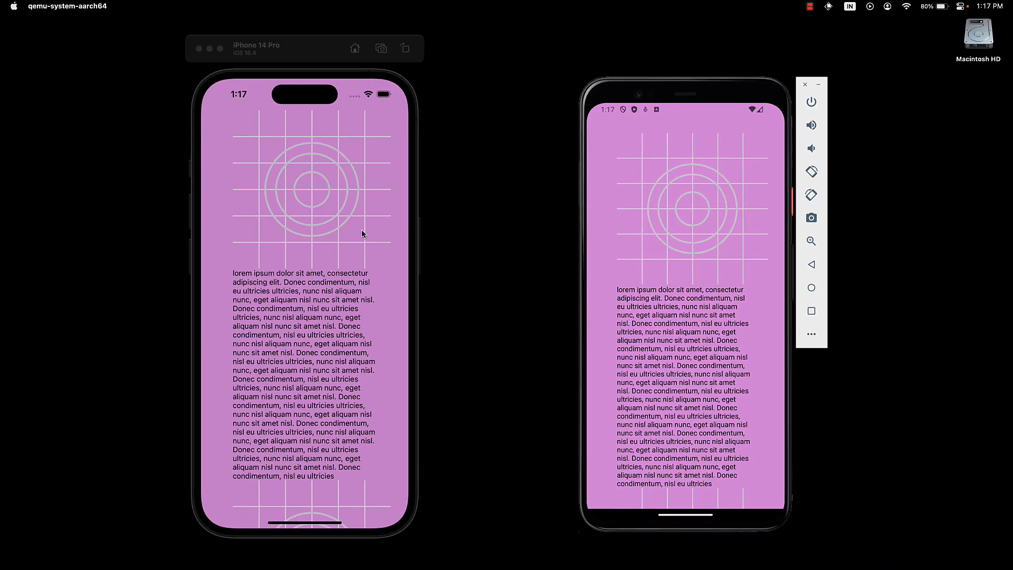
pyautogui.moveTo(348, 445)
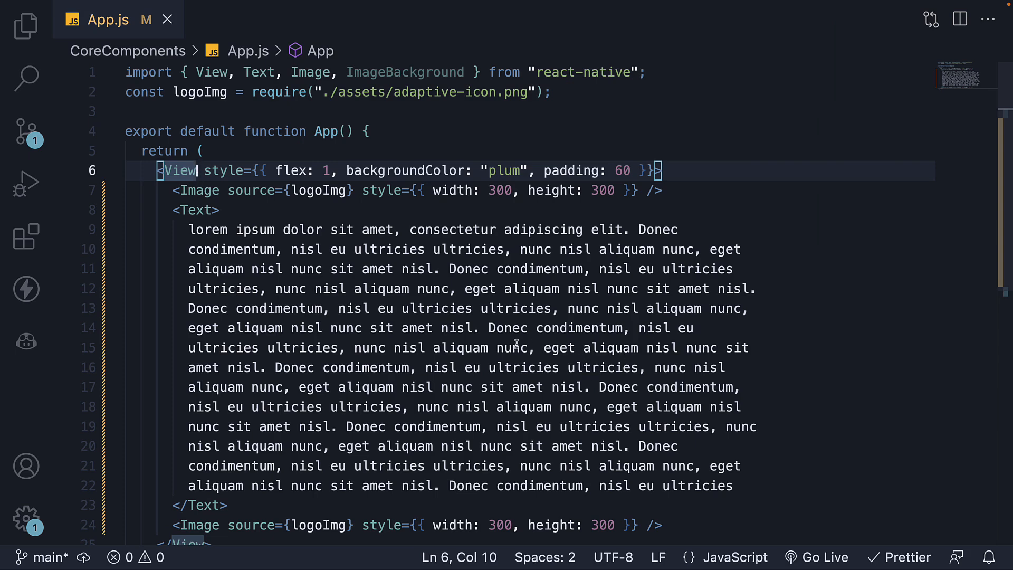
pyautogui.moveTo(435, 80)
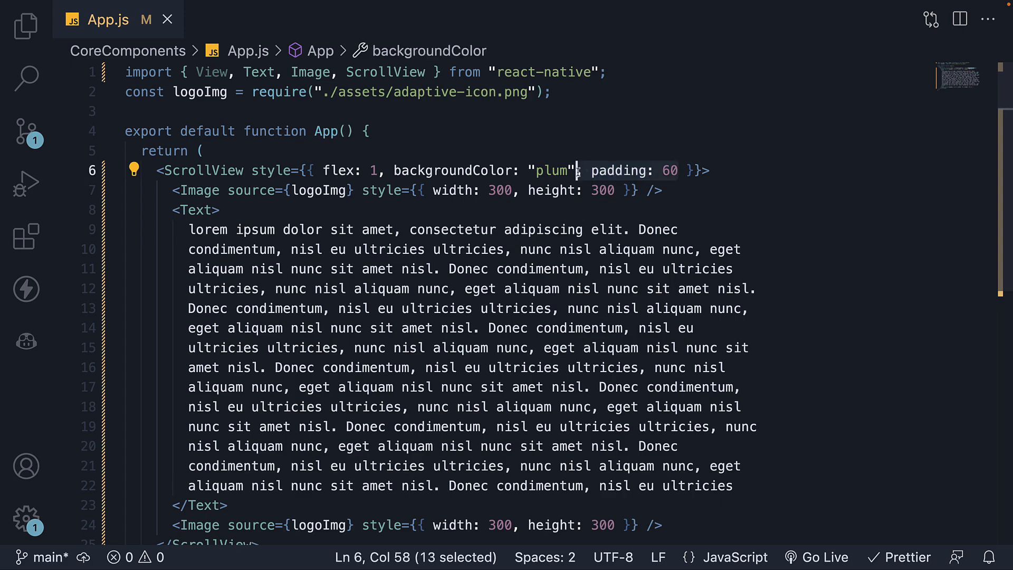
# Delete ', padding: 60' from the ScrollView container's style.
pyautogui.press('Delete')
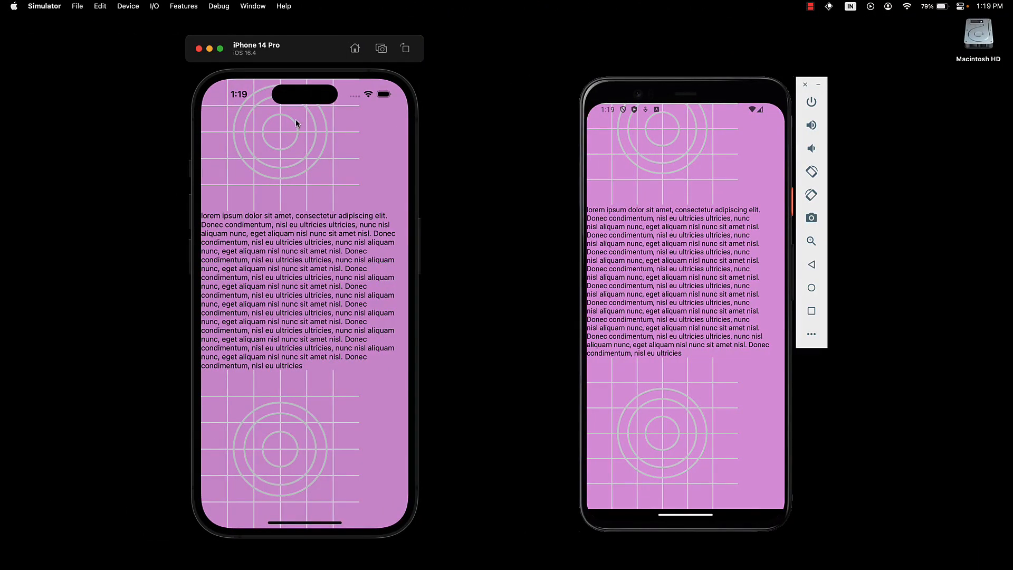
pyautogui.moveTo(650, 111)
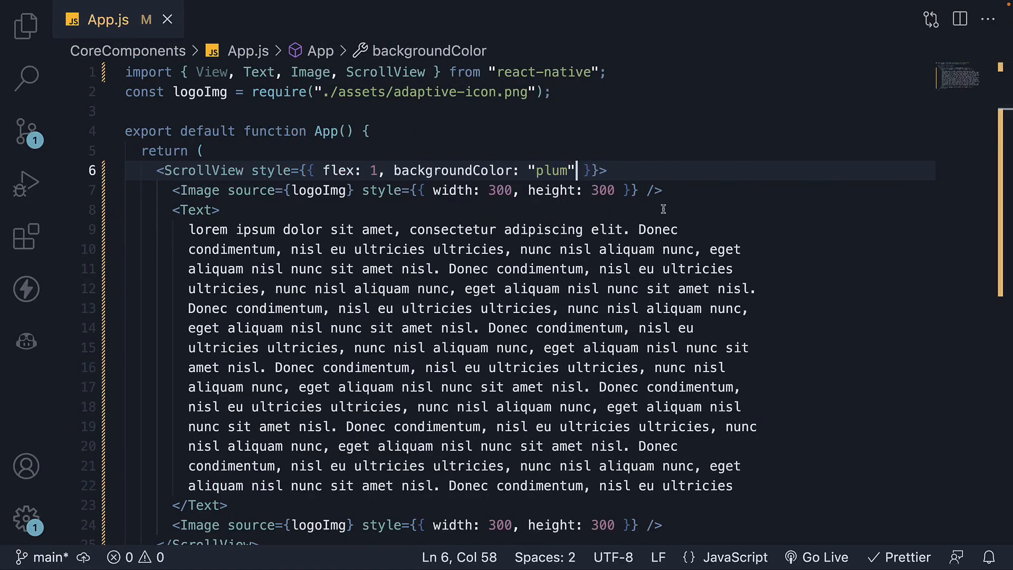
# Re-add 'padding: 60', rename the container back to View, and nest a ScrollView inside.
pyautogui.write(', padding: 60')
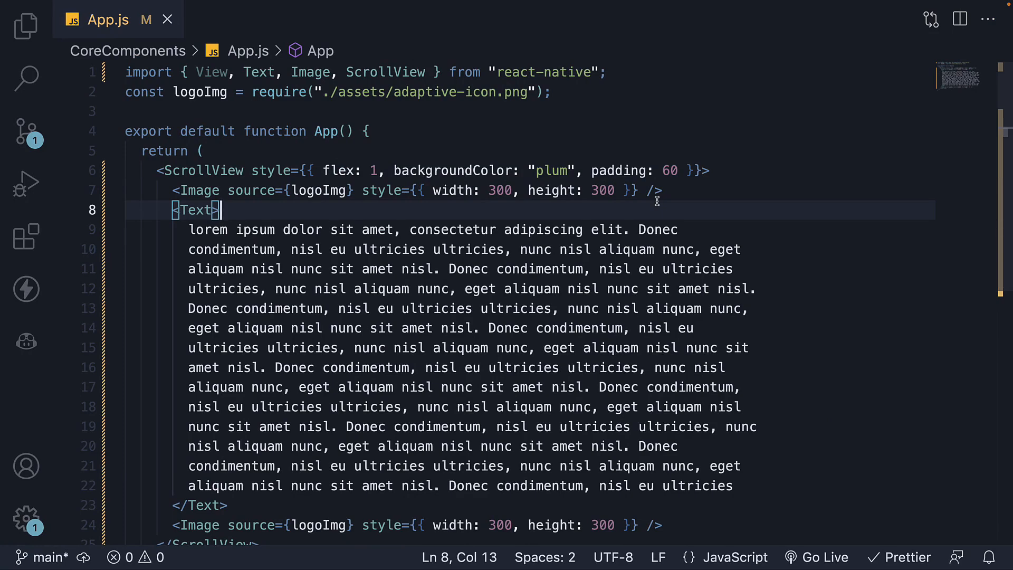
pyautogui.write('View')
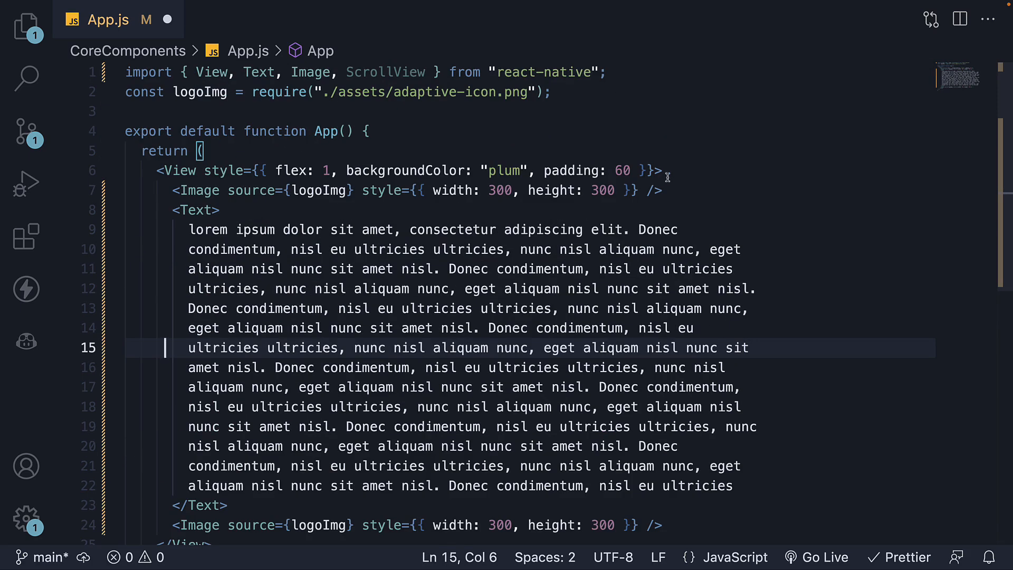
pyautogui.write('<ScrollView>')
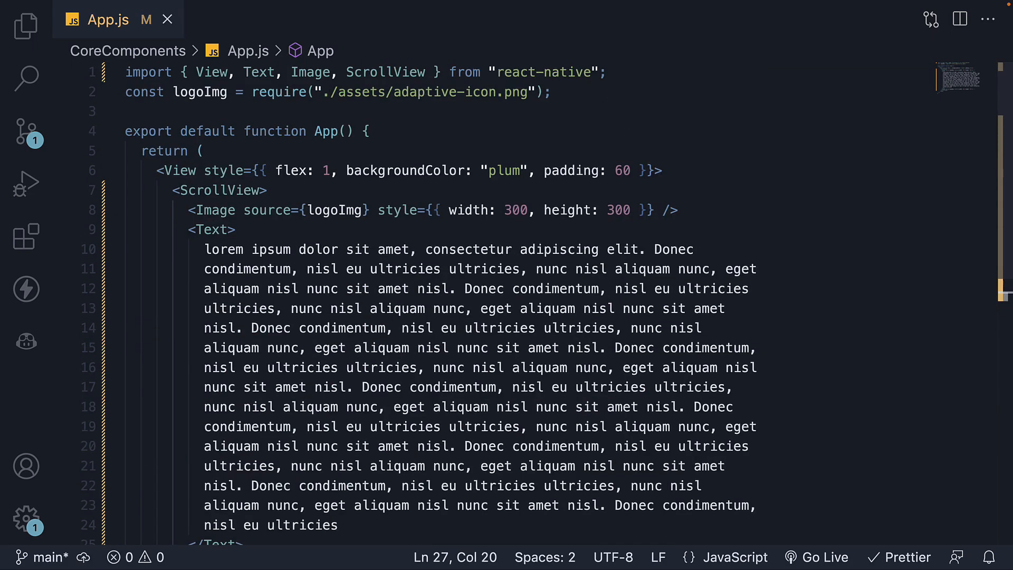
pyautogui.doubleClick(218, 190)
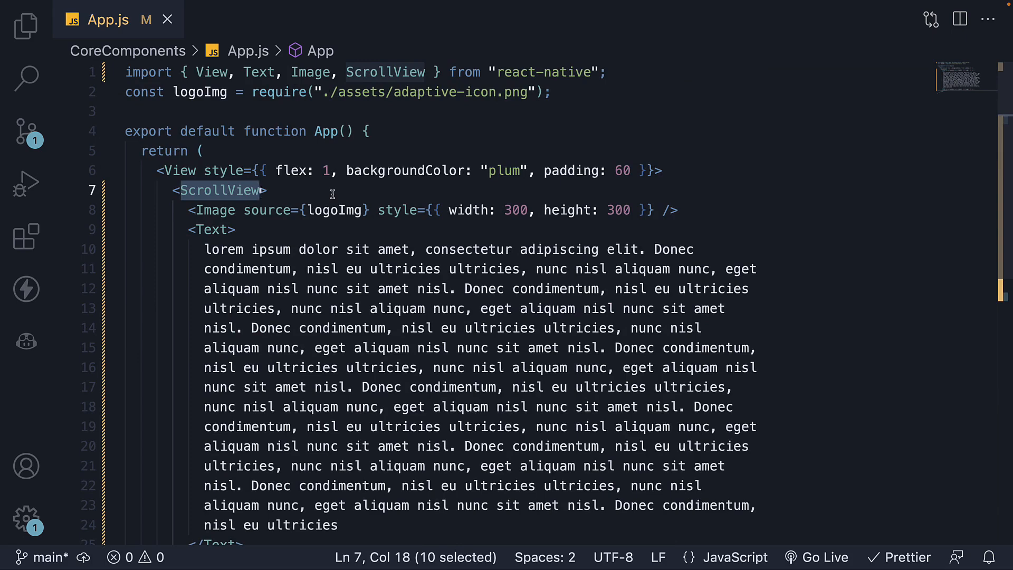
pyautogui.moveTo(274, 172)
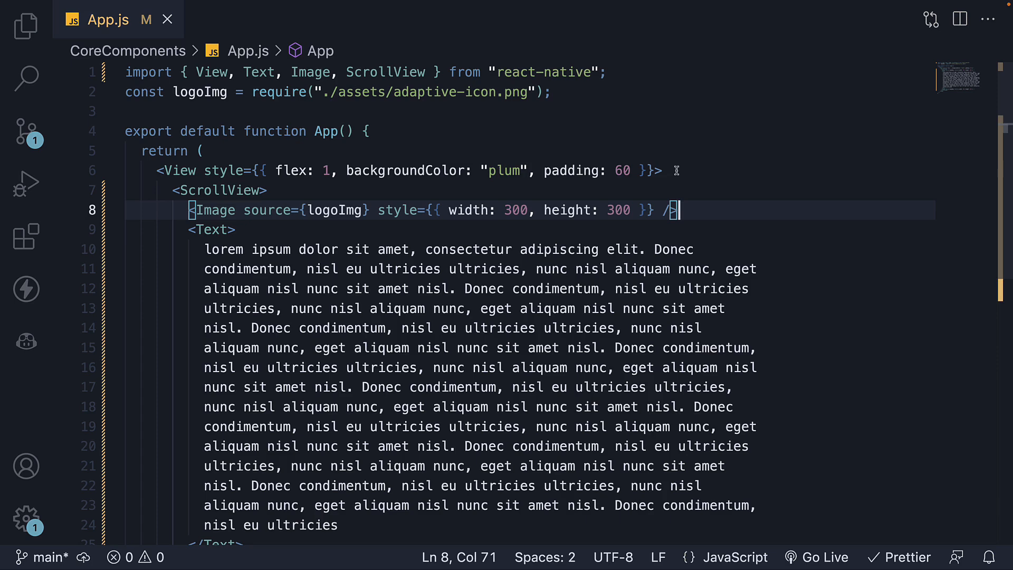
pyautogui.click(659, 169)
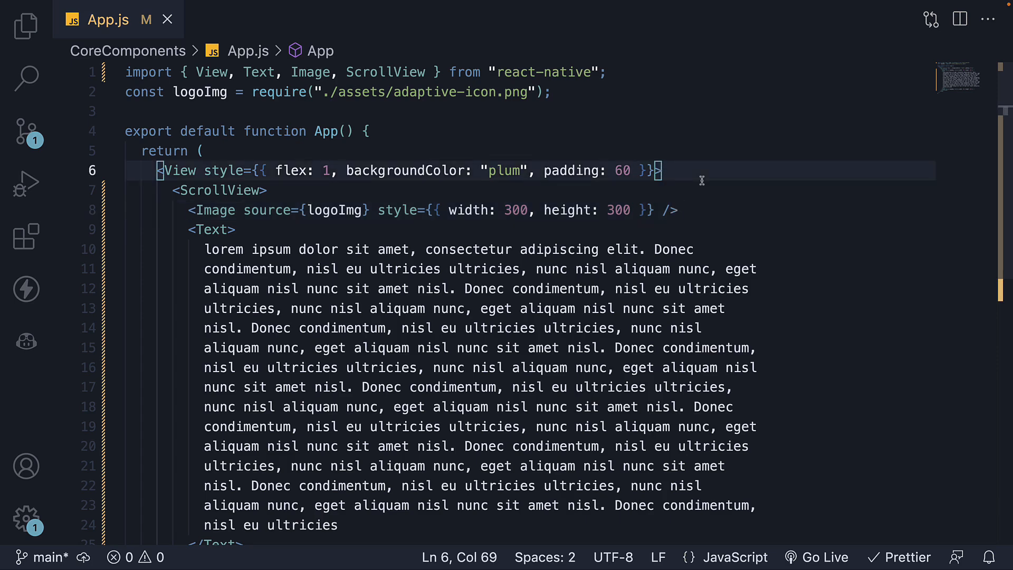
pyautogui.click(186, 170)
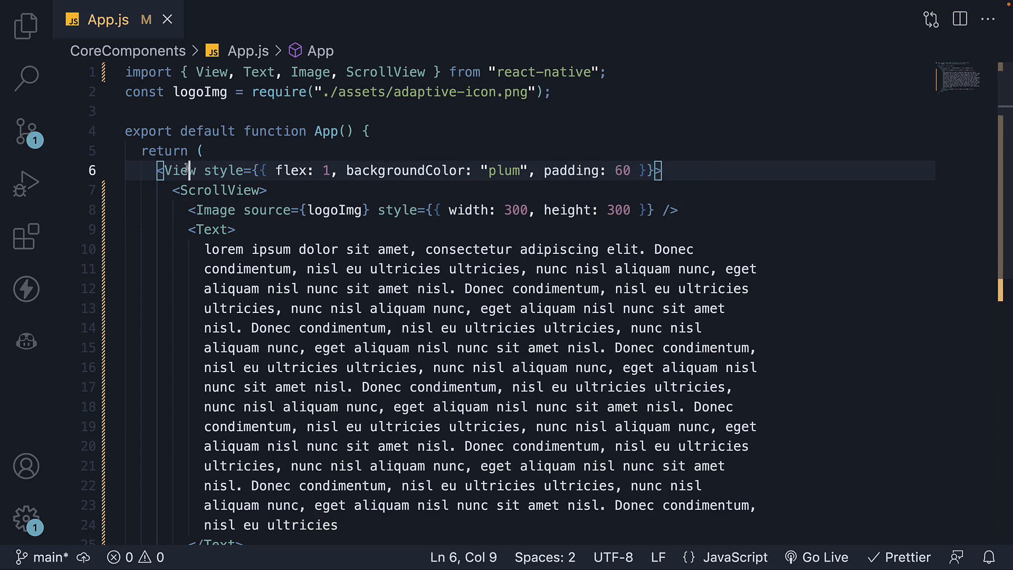
pyautogui.doubleClick(177, 170)
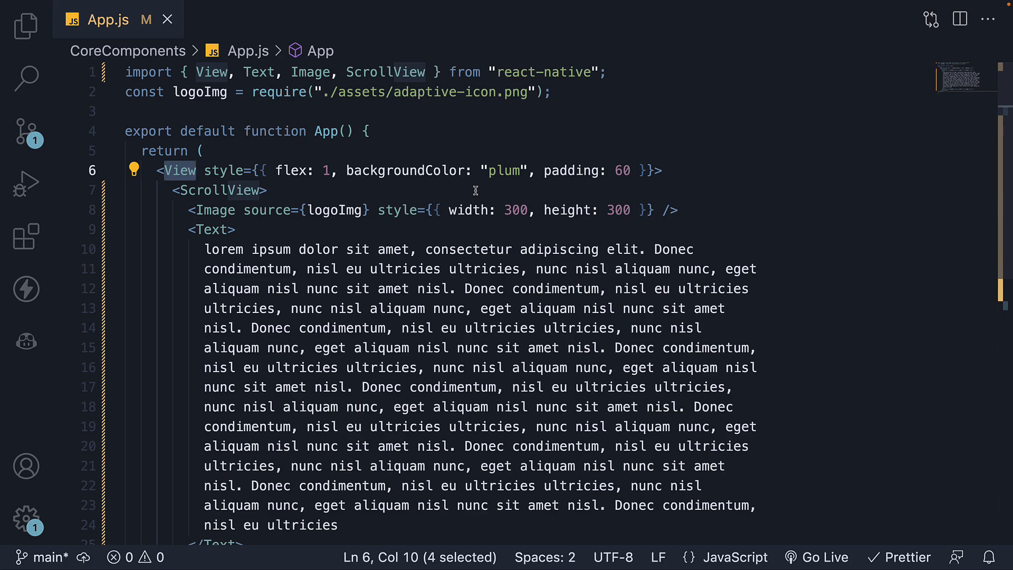
pyautogui.doubleClick(218, 190)
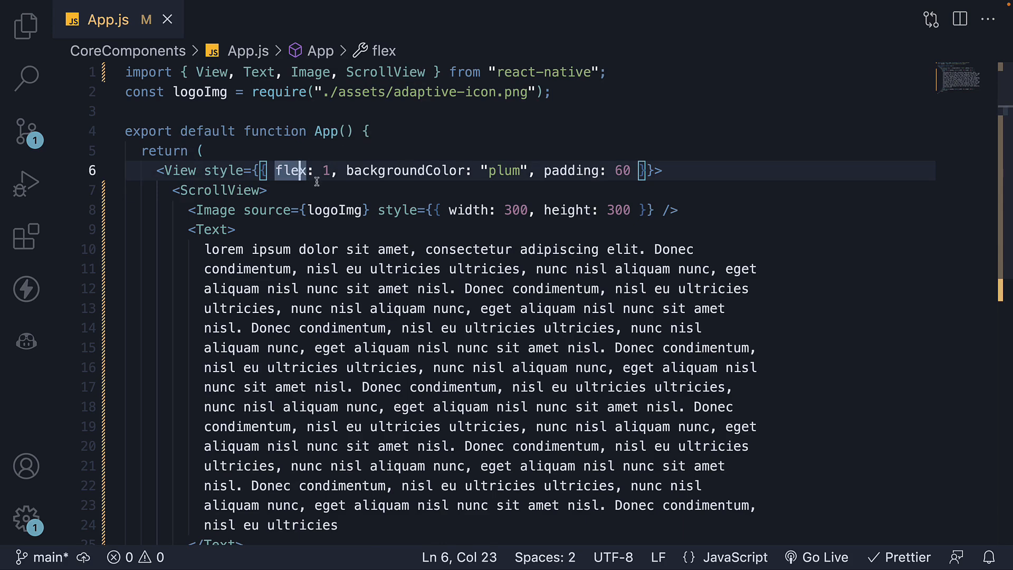
pyautogui.click(242, 190)
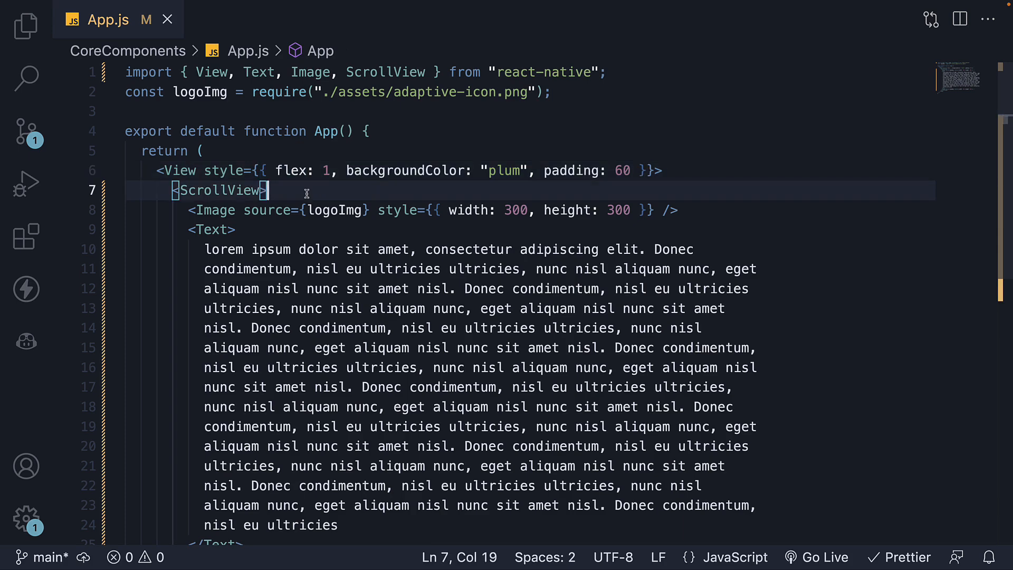